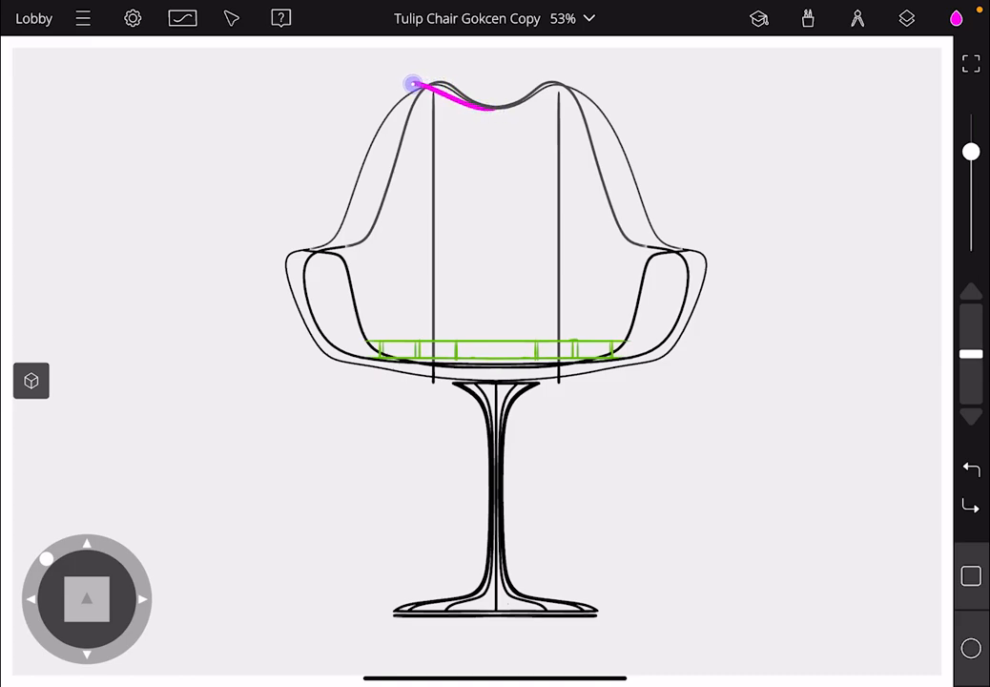
# Step: Trace a magenta stroke from backrest top around the armrest to the pedestal, then select it
pyautogui.moveTo(413, 84); pyautogui.dragTo(324, 246)
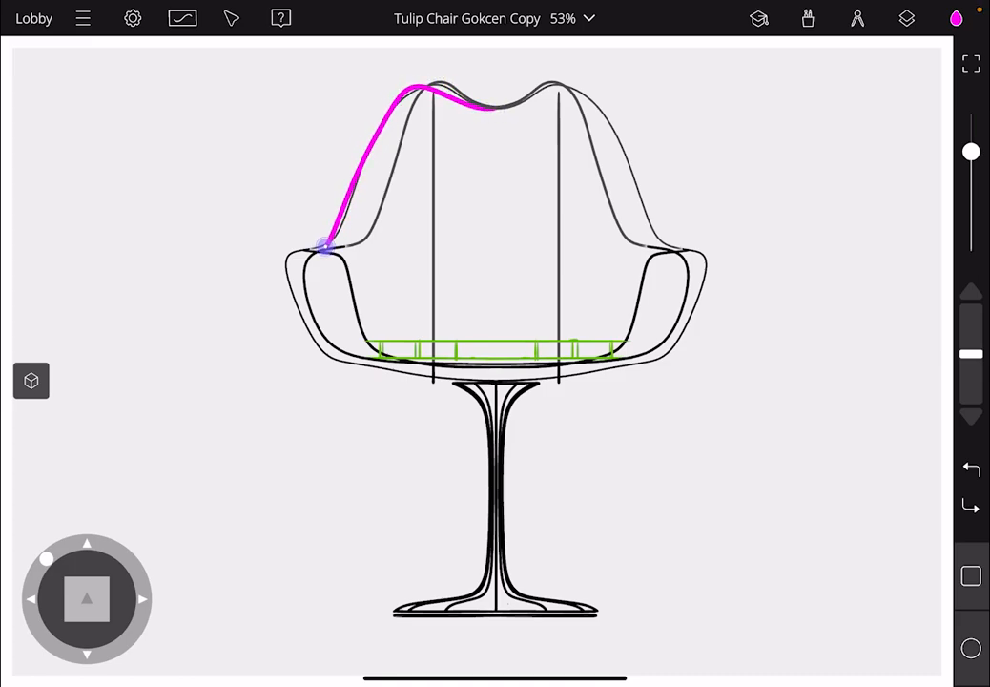
pyautogui.moveTo(324, 248); pyautogui.dragTo(372, 370)
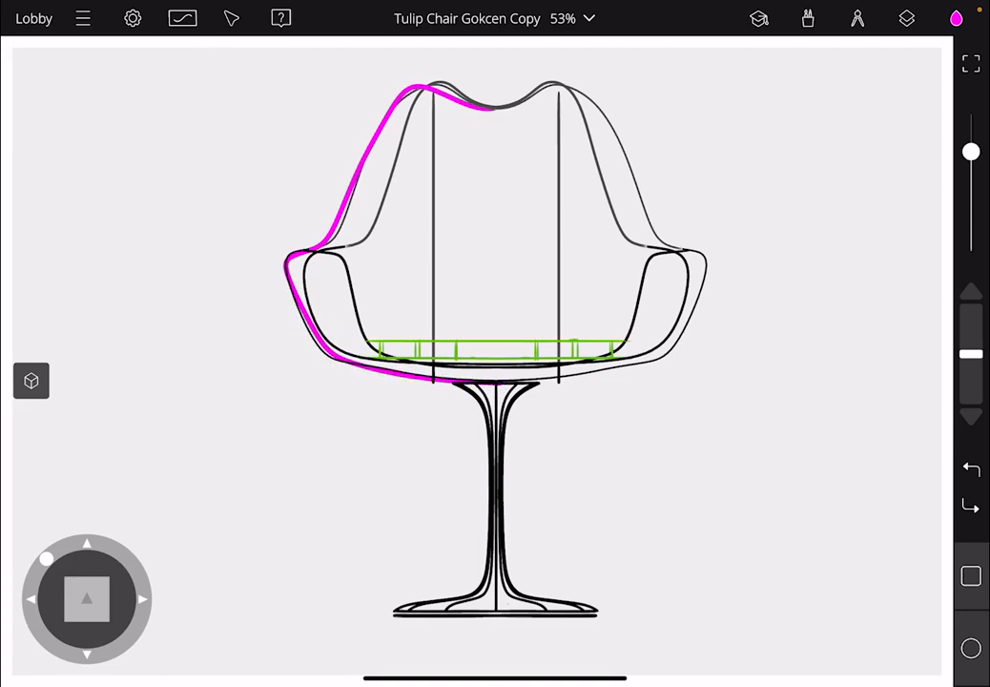
pyautogui.click(231, 18)
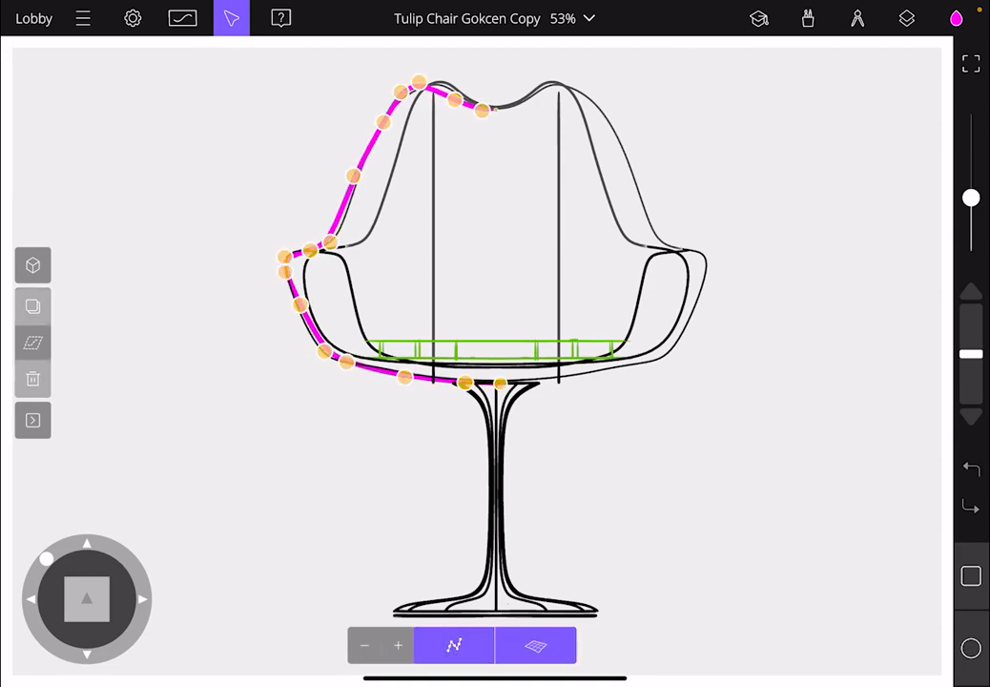
# Step: Switch to side view and drag the curve's top point up to the backrest tip
pyautogui.click(434, 77)
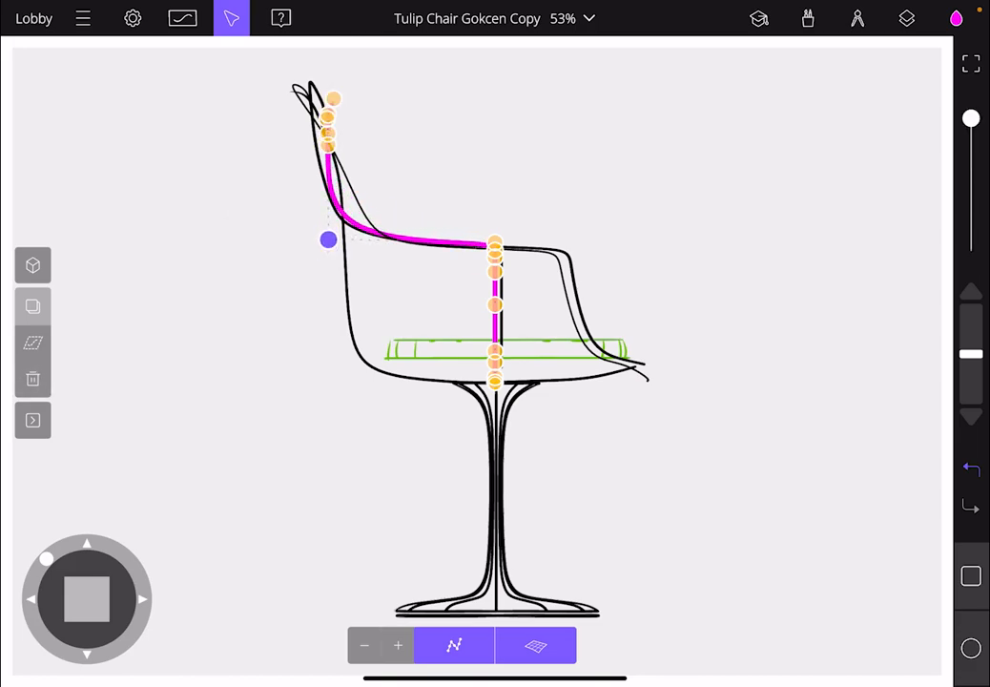
pyautogui.moveTo(328, 238); pyautogui.dragTo(294, 83)
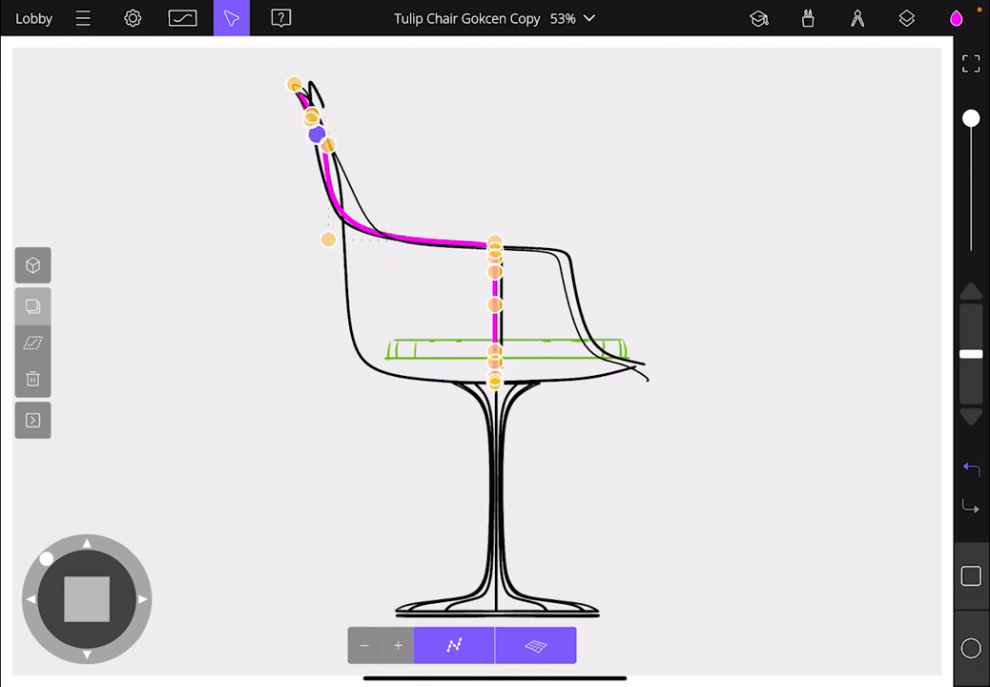
# Step: Drag control points onto the armrest edge, out to the seat's front lip, and smooth the front curve
pyautogui.moveTo(318, 133); pyautogui.dragTo(318, 150)
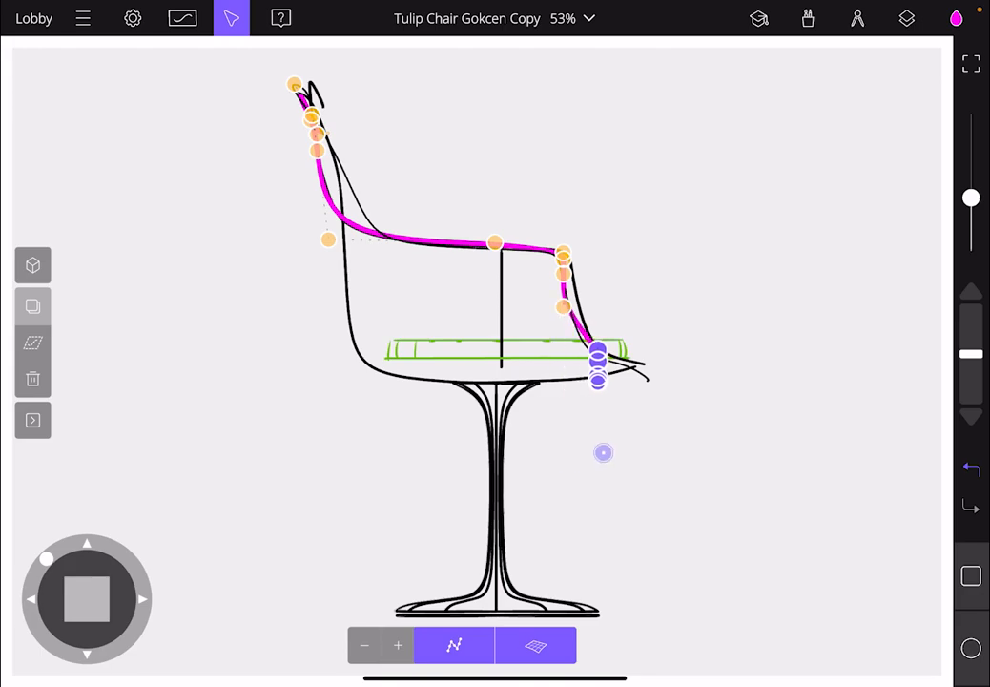
pyautogui.moveTo(603, 454); pyautogui.dragTo(650, 377)
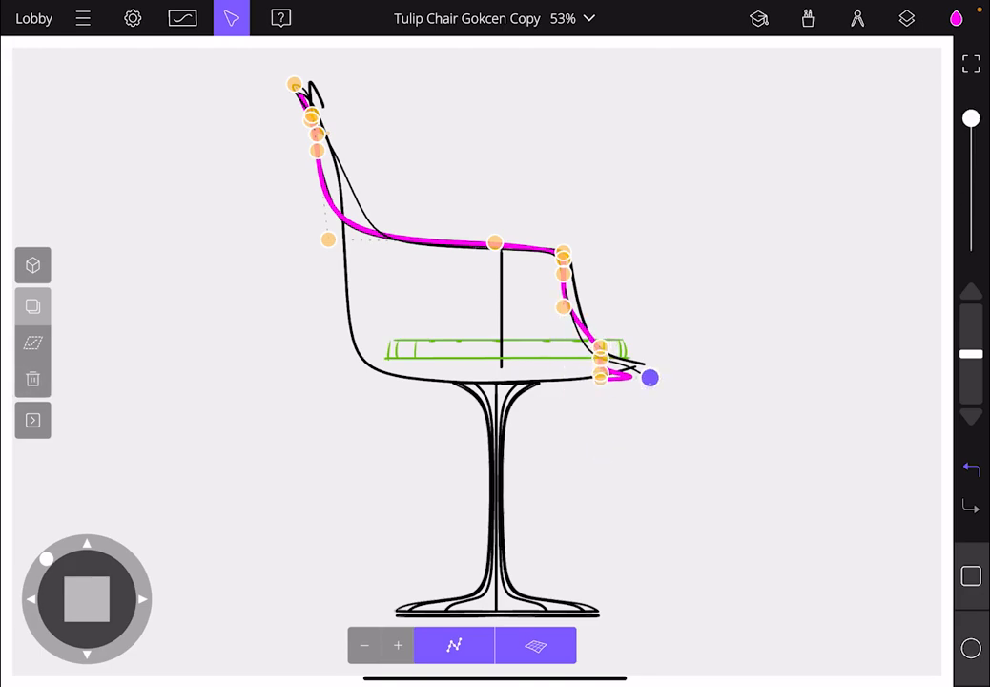
pyautogui.moveTo(648, 377); pyautogui.dragTo(606, 358)
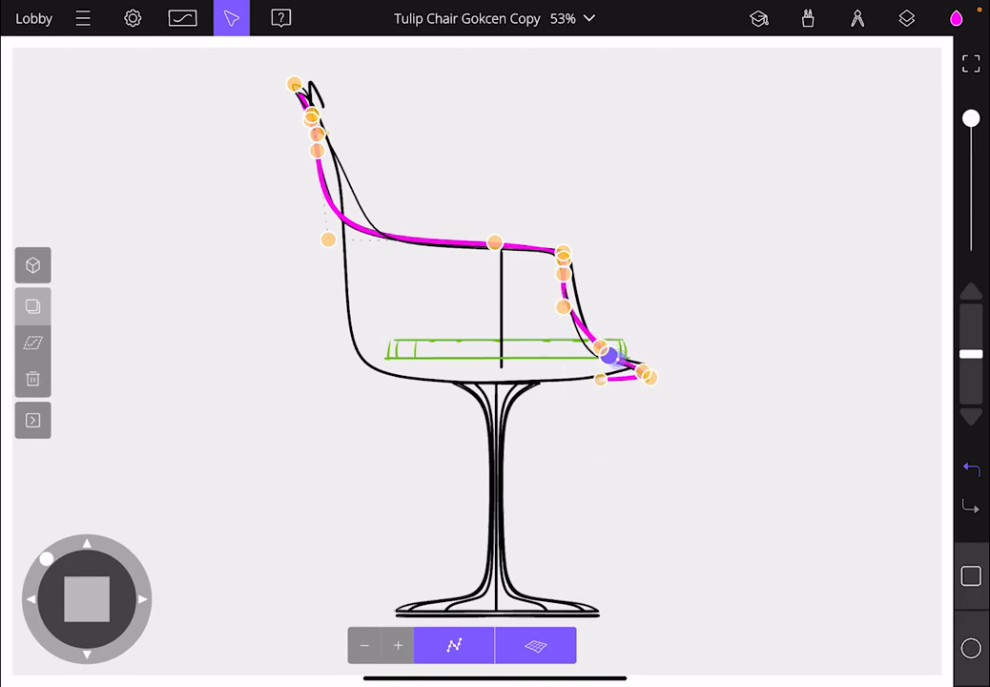
pyautogui.moveTo(606, 358); pyautogui.dragTo(575, 305)
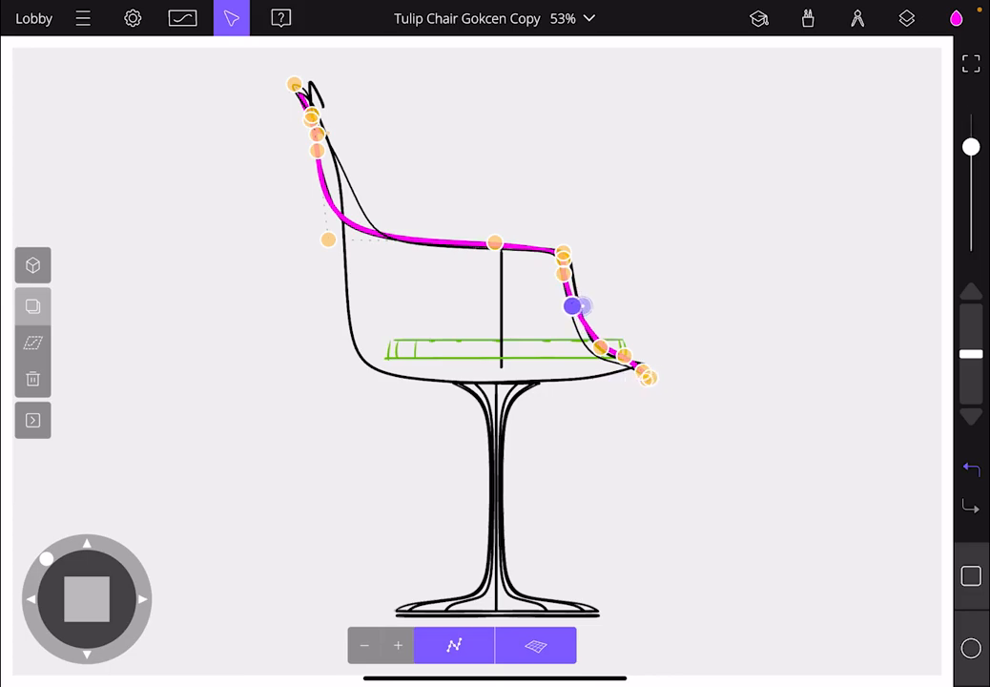